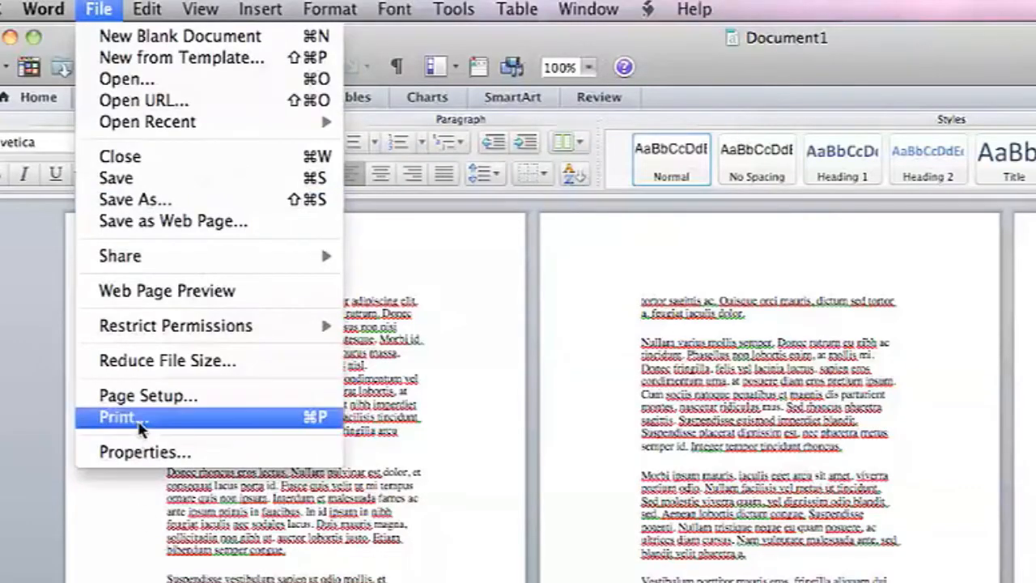
From the Print dialog's PDF menu choose Save as PDF for the document
click(123, 417)
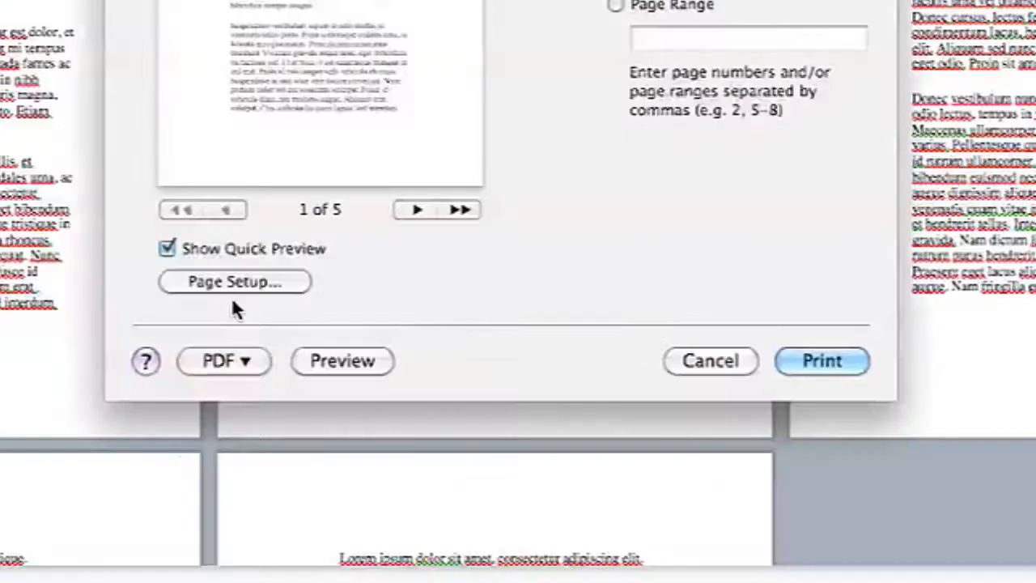
click(223, 360)
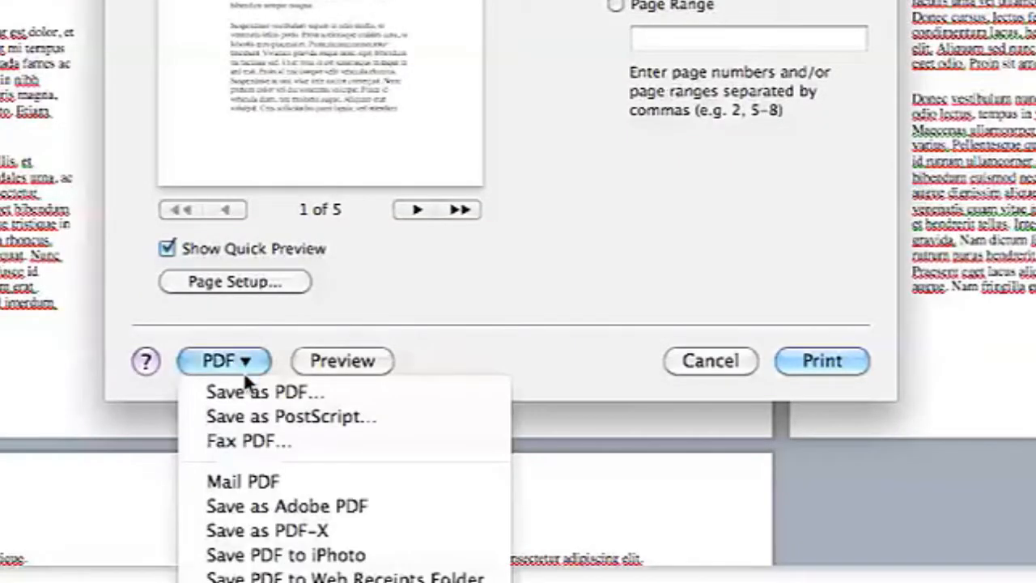
mouse_move(265, 393)
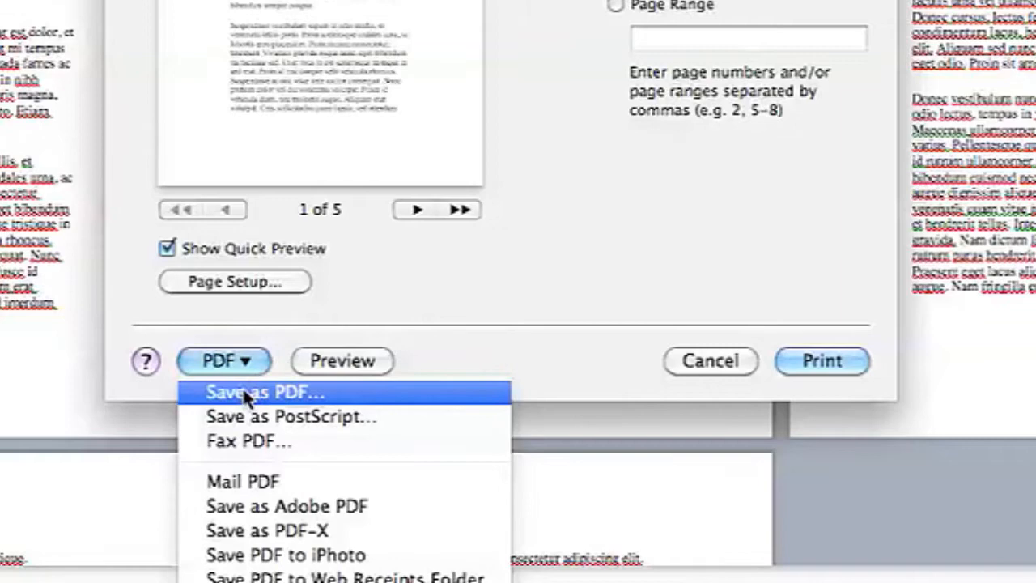
mouse_move(590, 335)
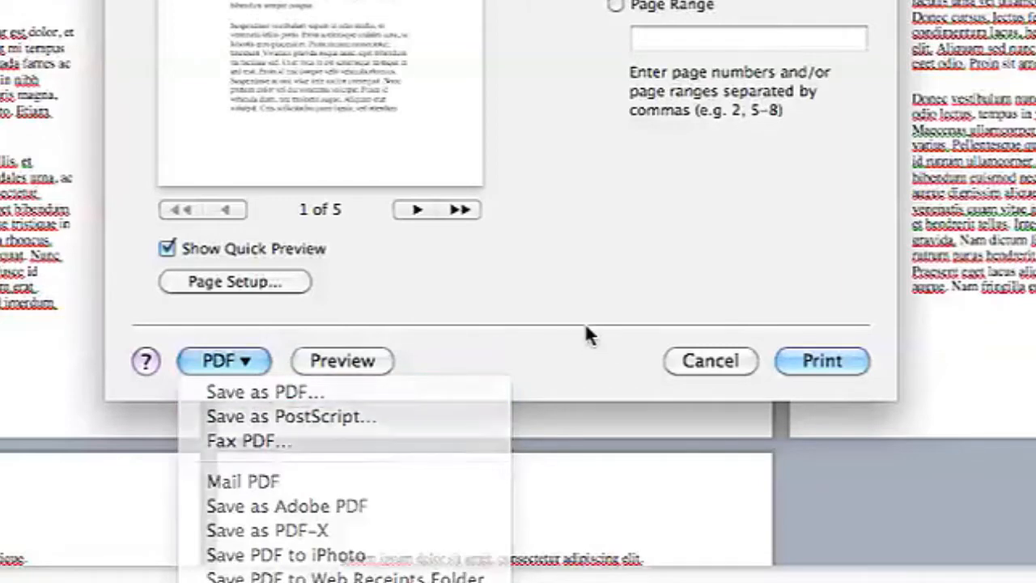